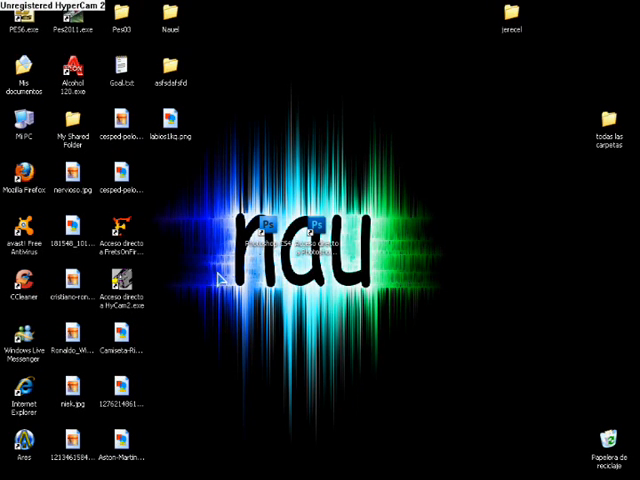
# Launch Photoshop CS5 from its desktop shortcut and bring up the Open dialog
pyautogui.rightClick(222, 280)
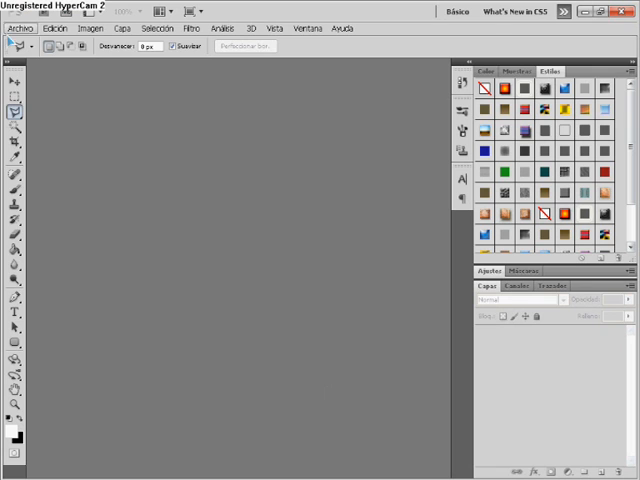
pyautogui.click(21, 28)
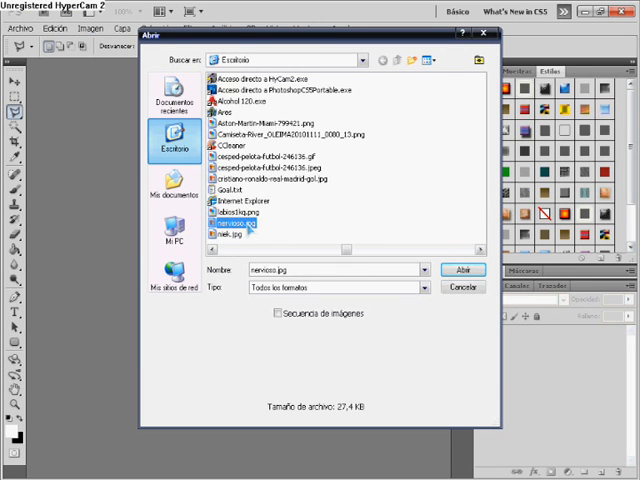
pyautogui.click(462, 269)
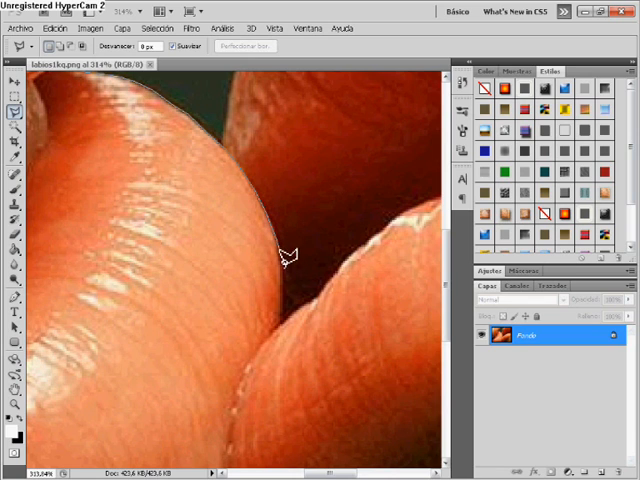
pyautogui.moveTo(265, 348)
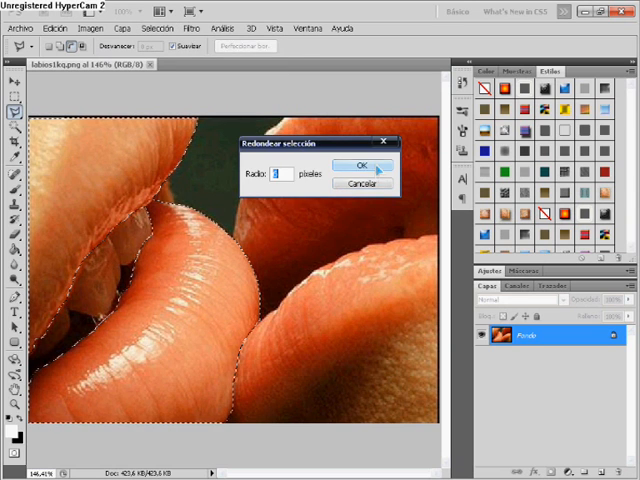
# Smooth the lower-lips selection with Selección > Modificar > Redondear
pyautogui.click(81, 28)
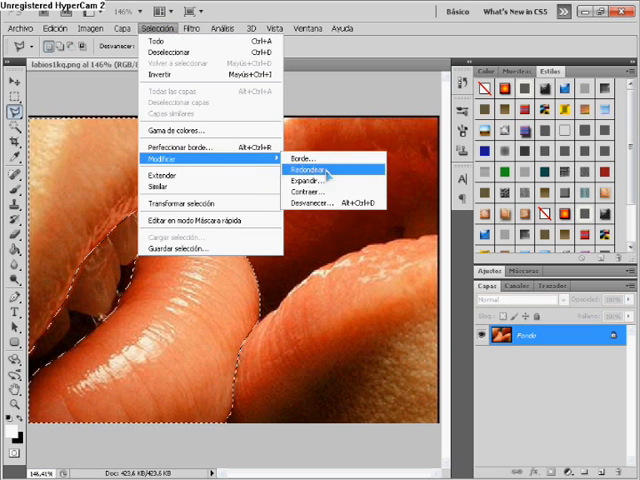
pyautogui.click(305, 174)
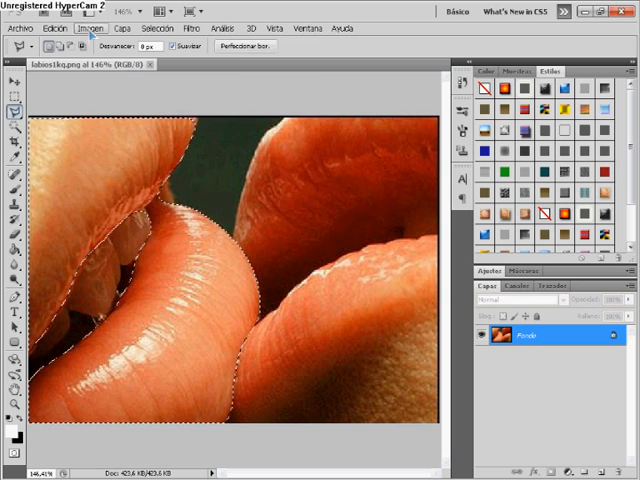
# Apply Corrección selectiva to the Rojos with Cian -100 and Magenta +92
pyautogui.click(79, 28)
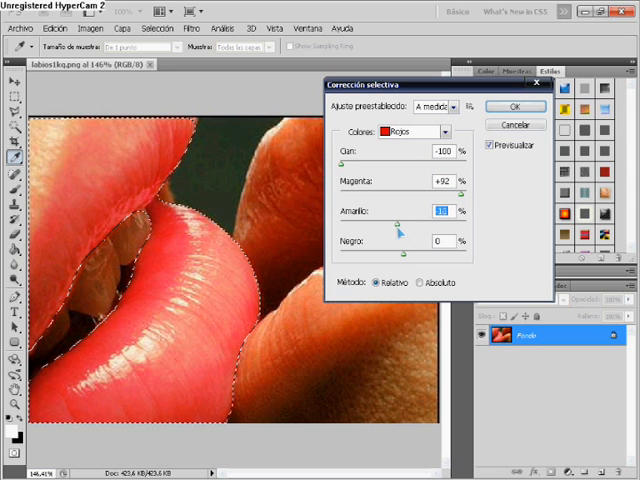
pyautogui.click(515, 107)
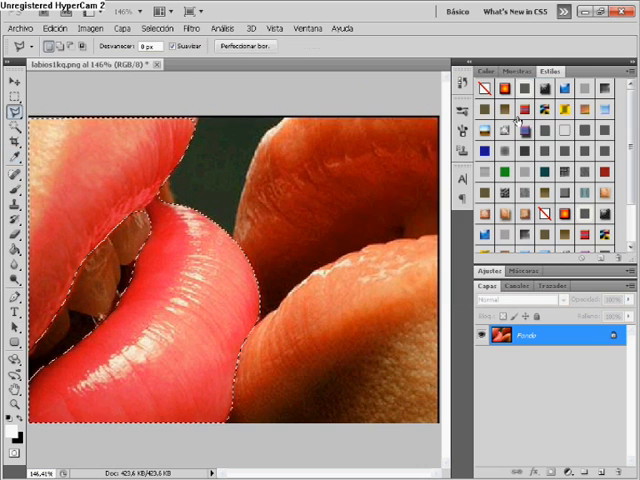